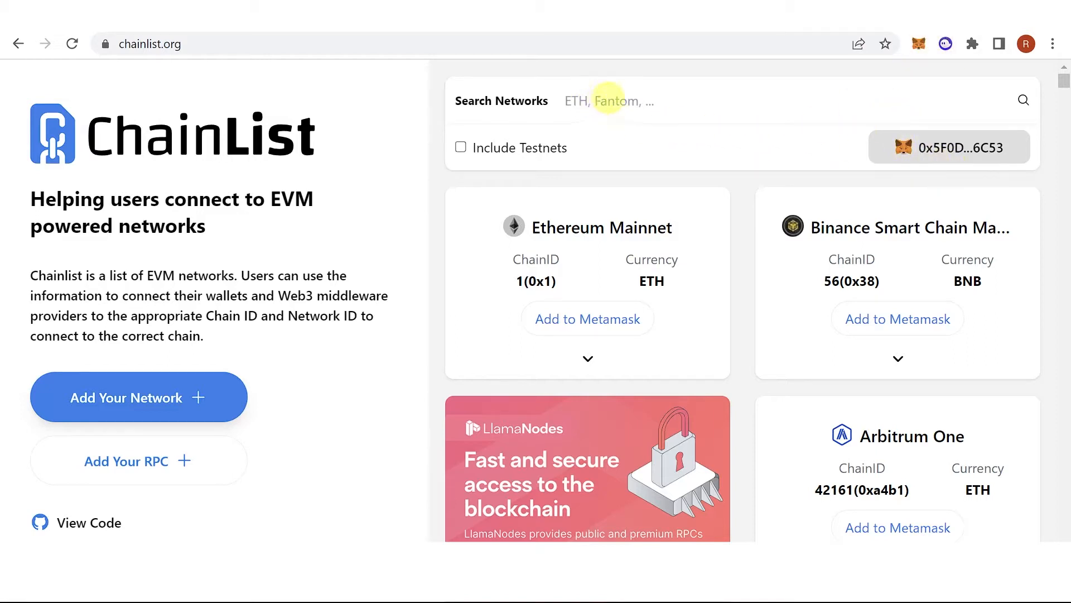
Search ChainList for 'Arbitrum nova' to show only the Arbitrum Nova entry (chain ID 42170)
type("Arb")
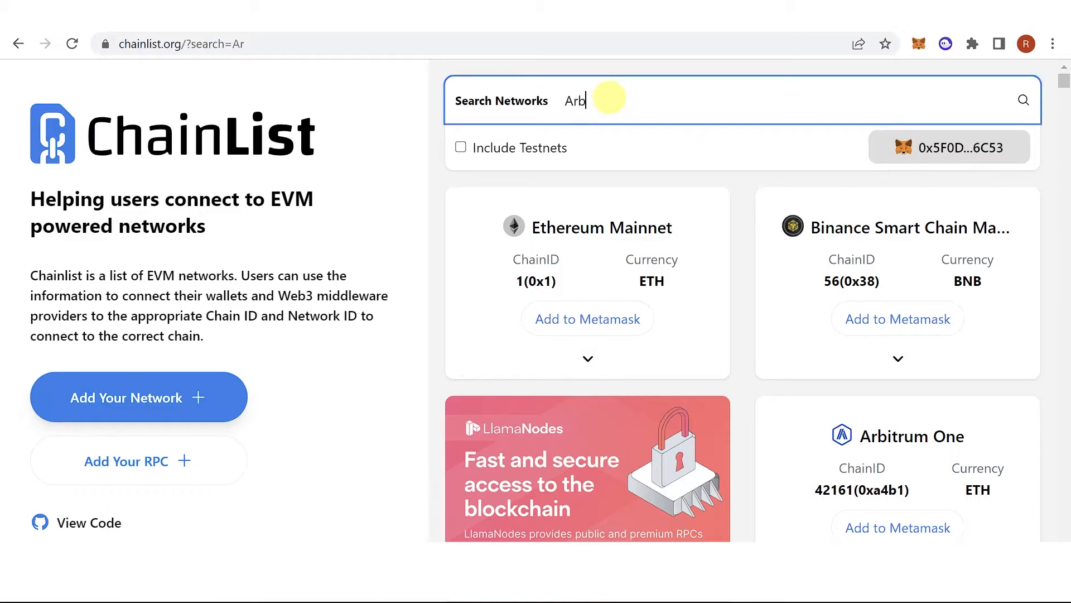
key("Backspace")
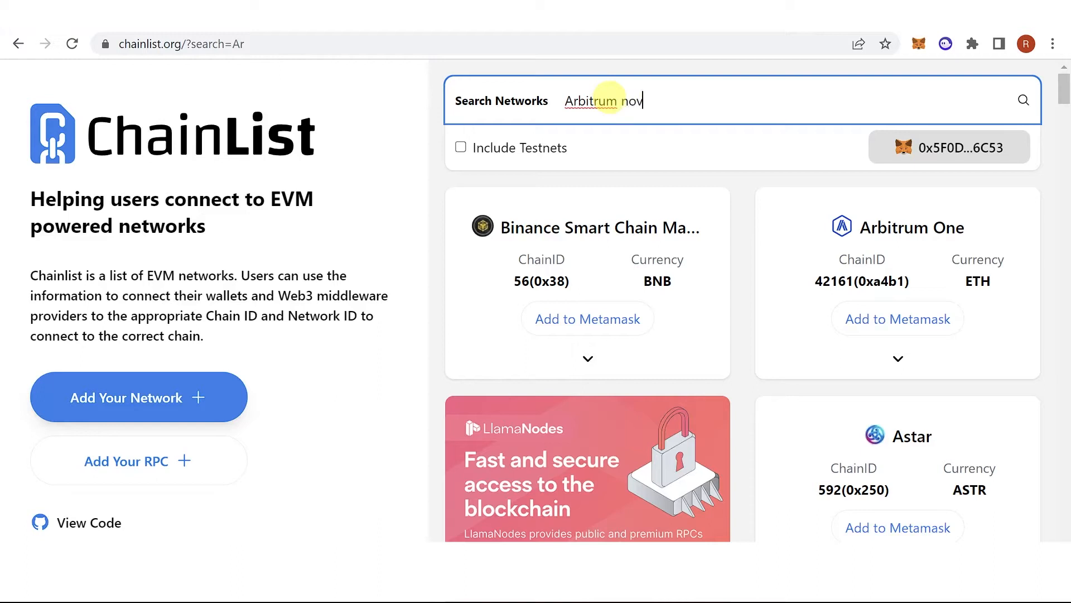
type("a")
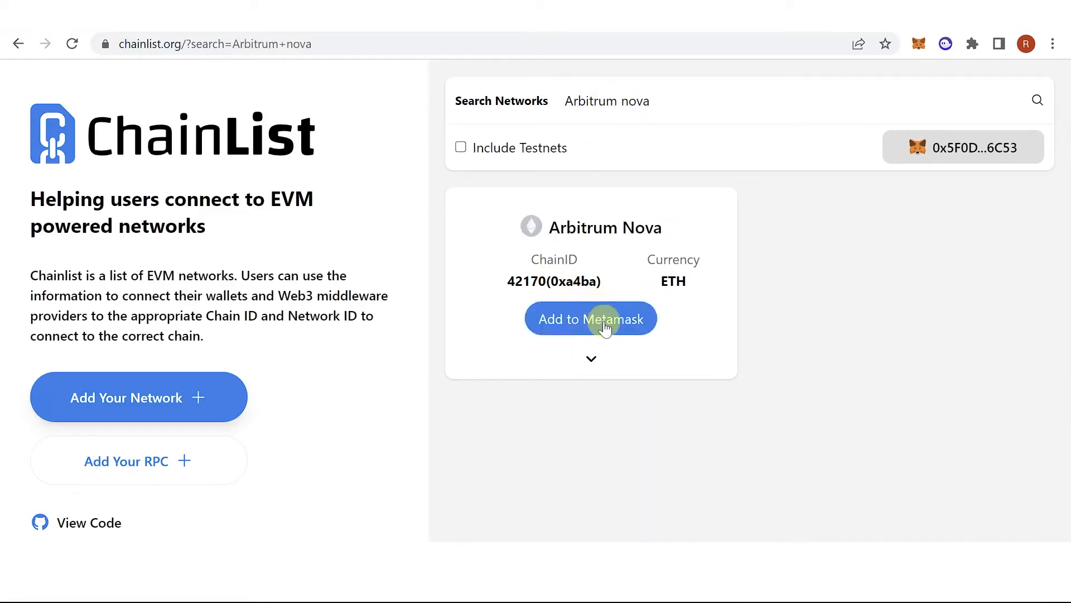
Add Arbitrum Nova to MetaMask, approve it, and allow switching from Arbitrum One to Nova
left_click(590, 318)
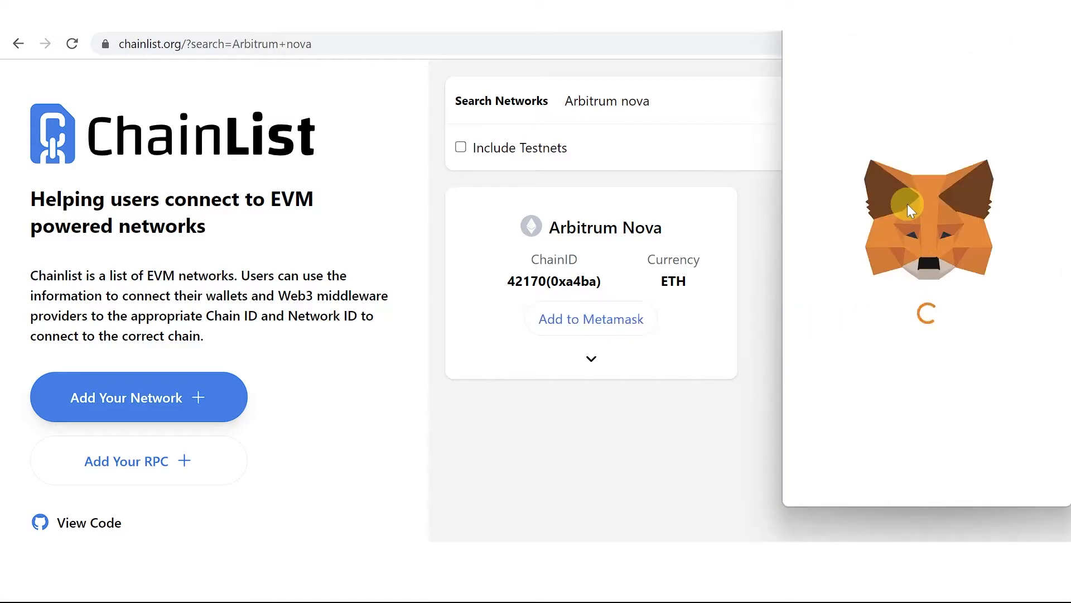
left_click(592, 320)
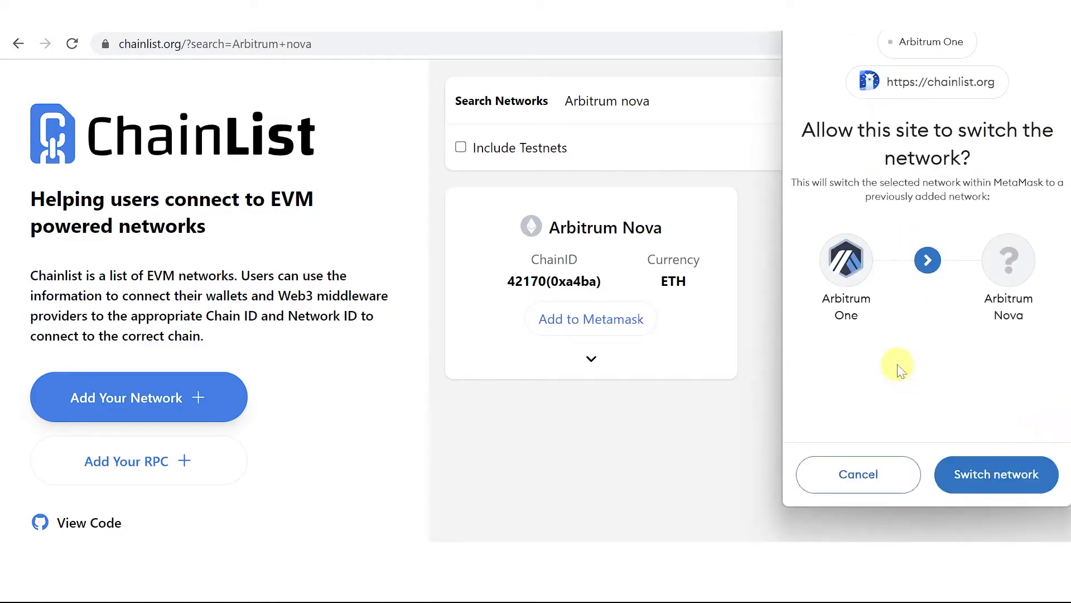
left_click(995, 474)
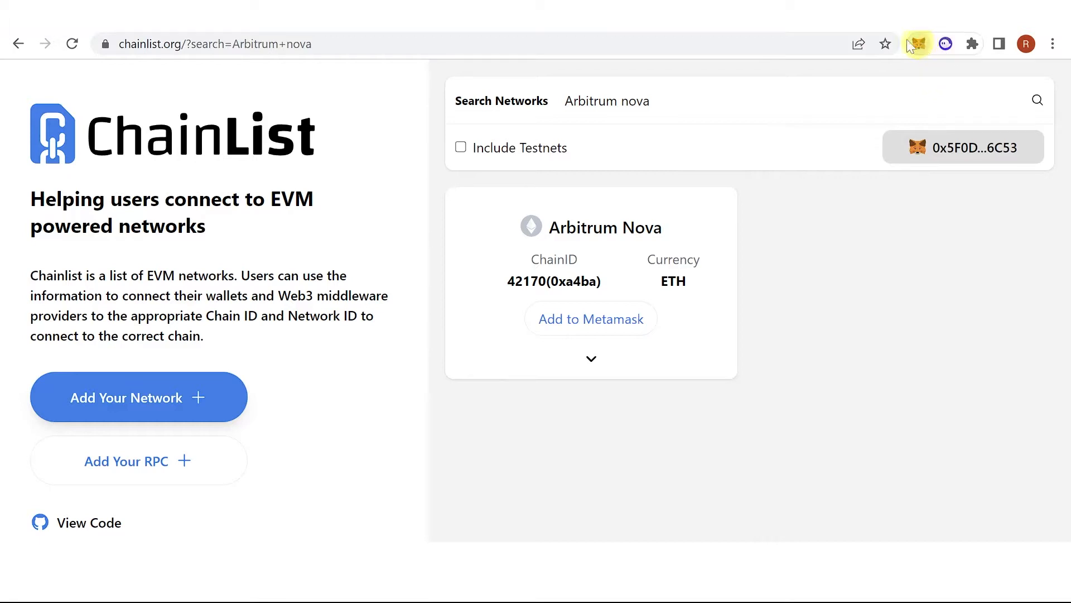
Show the MetaMask wallet with Account 1 on Arbitrum Nova at 0 ETH balance
left_click(918, 43)
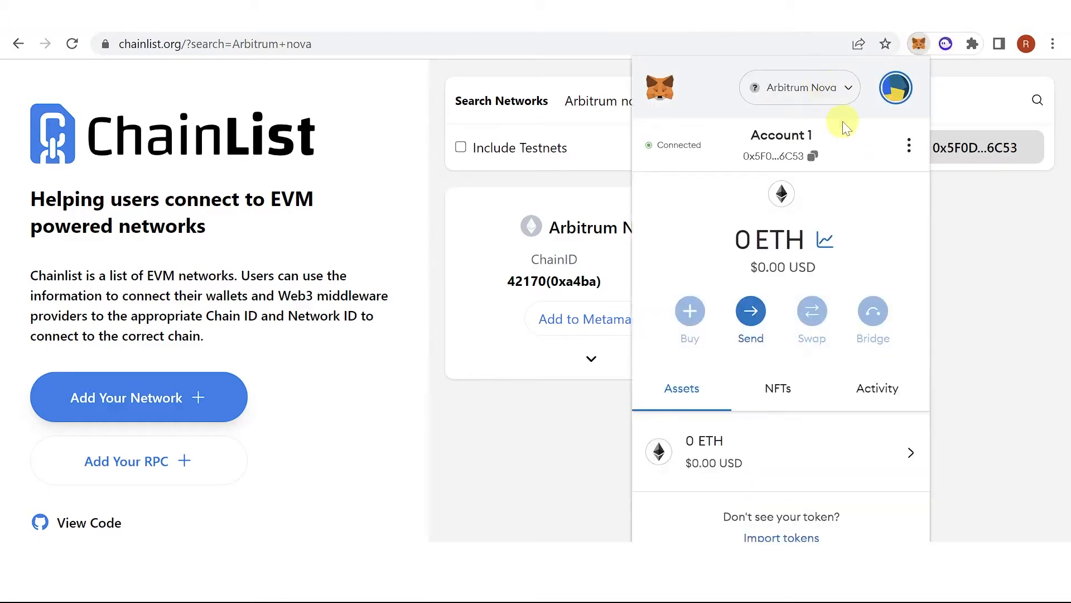
mouse_move(799, 87)
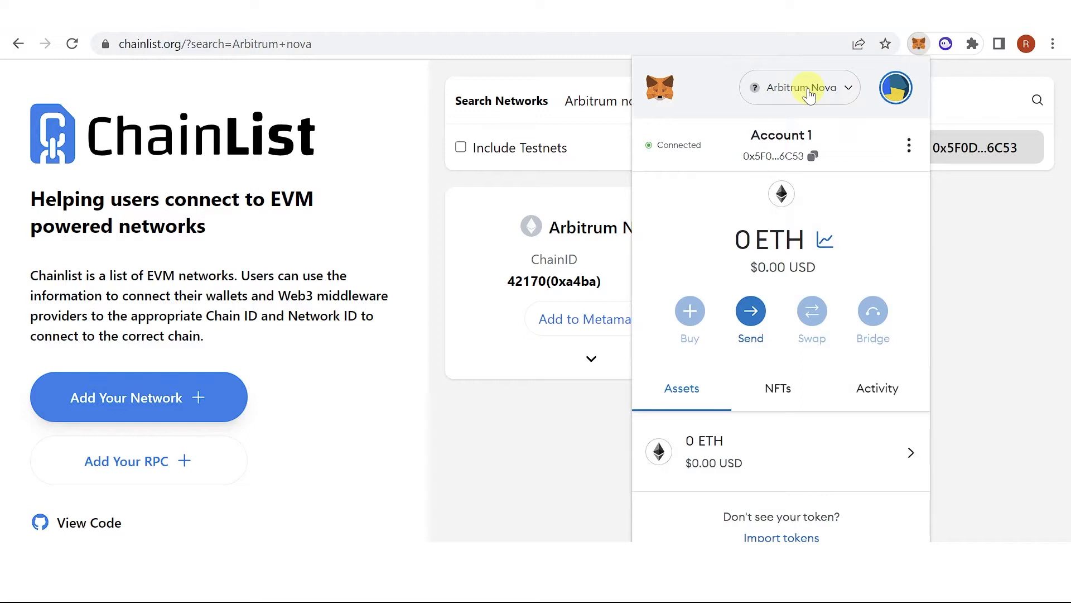
left_click(799, 87)
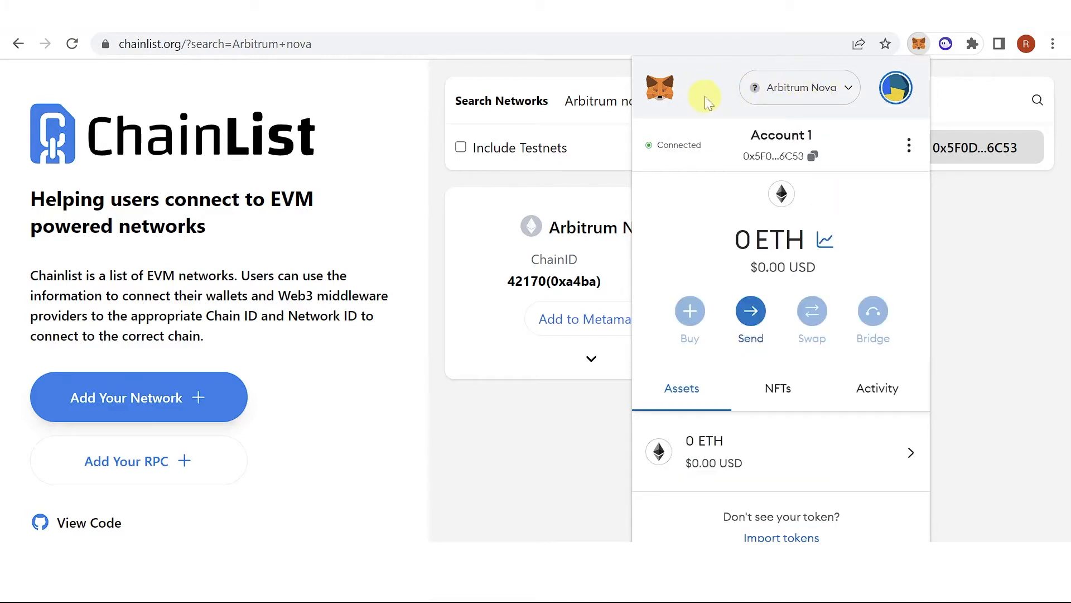
mouse_move(744, 467)
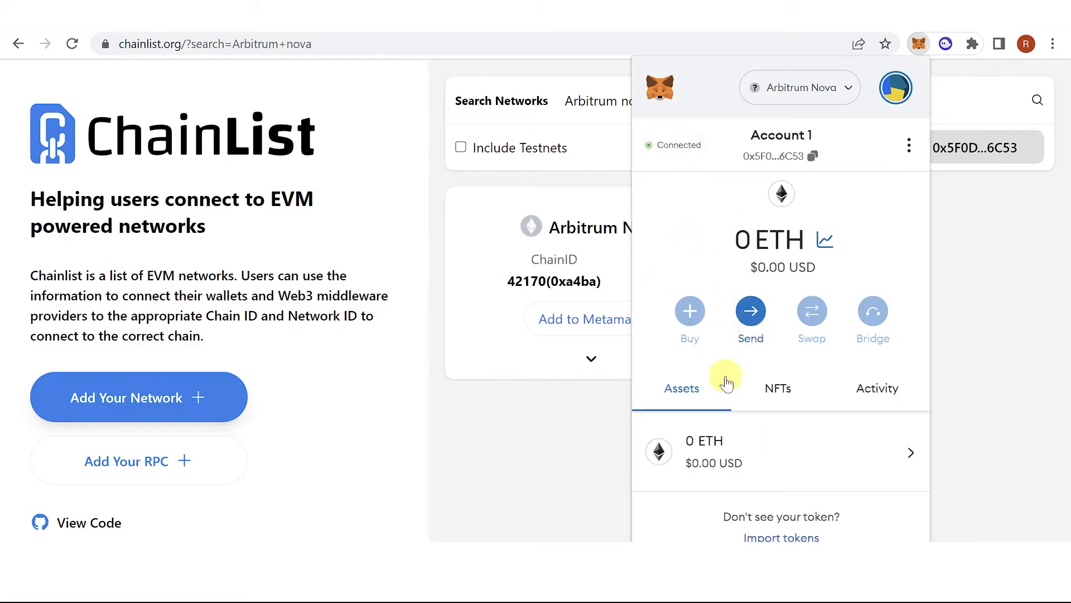
mouse_move(721, 444)
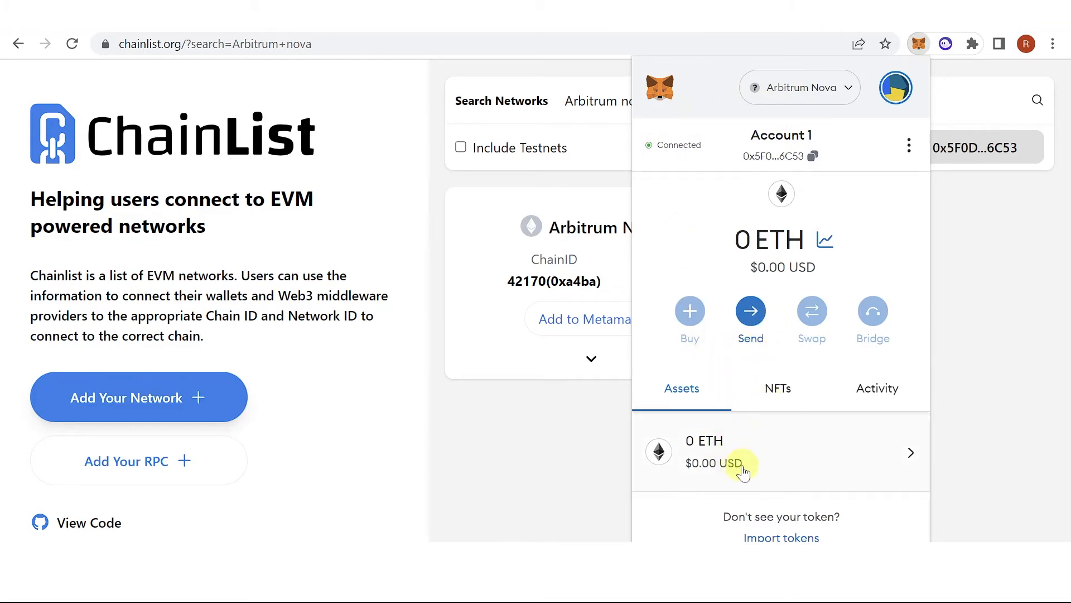
mouse_move(812, 462)
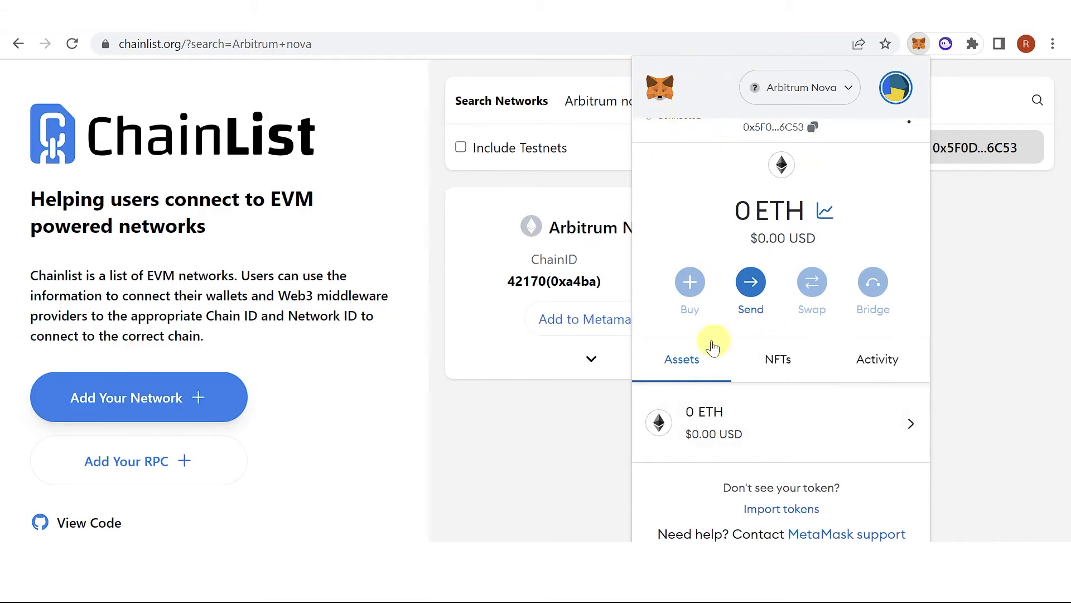
left_click(781, 509)
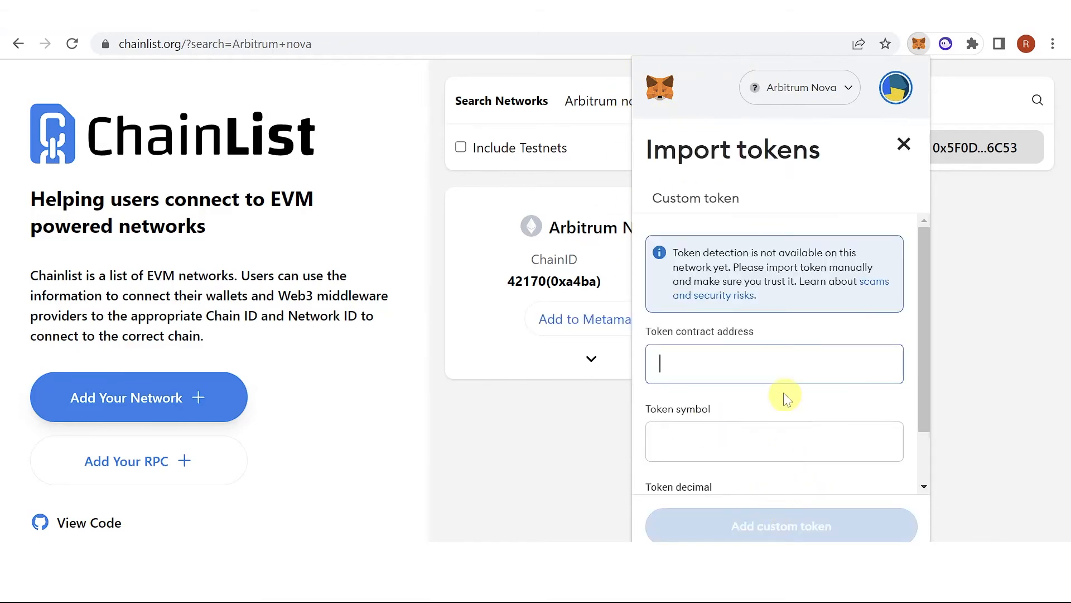
left_click(775, 364)
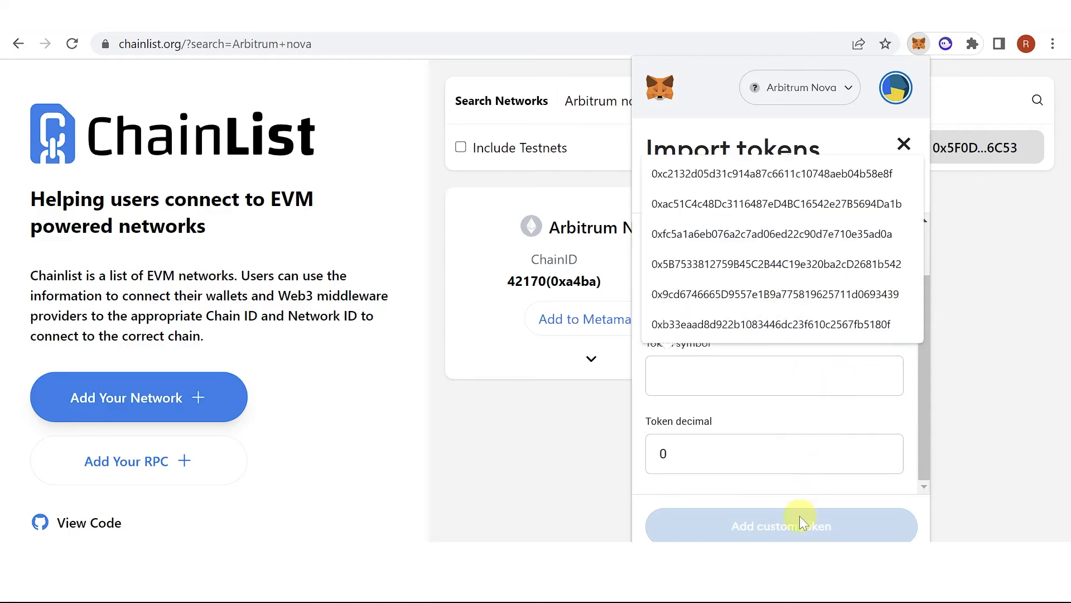
left_click(902, 144)
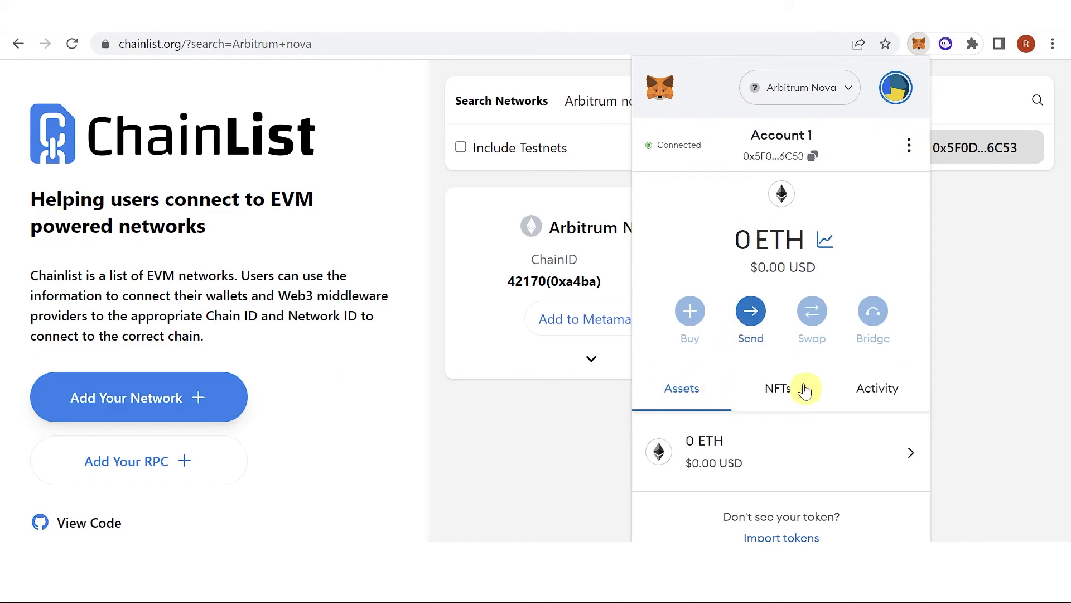
mouse_move(722, 328)
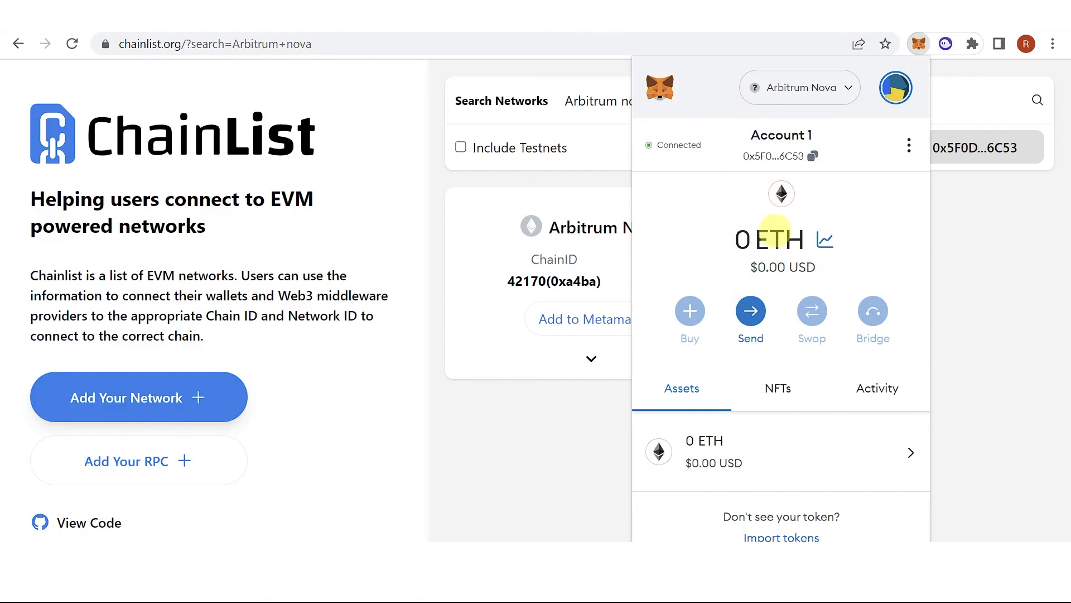
mouse_move(728, 294)
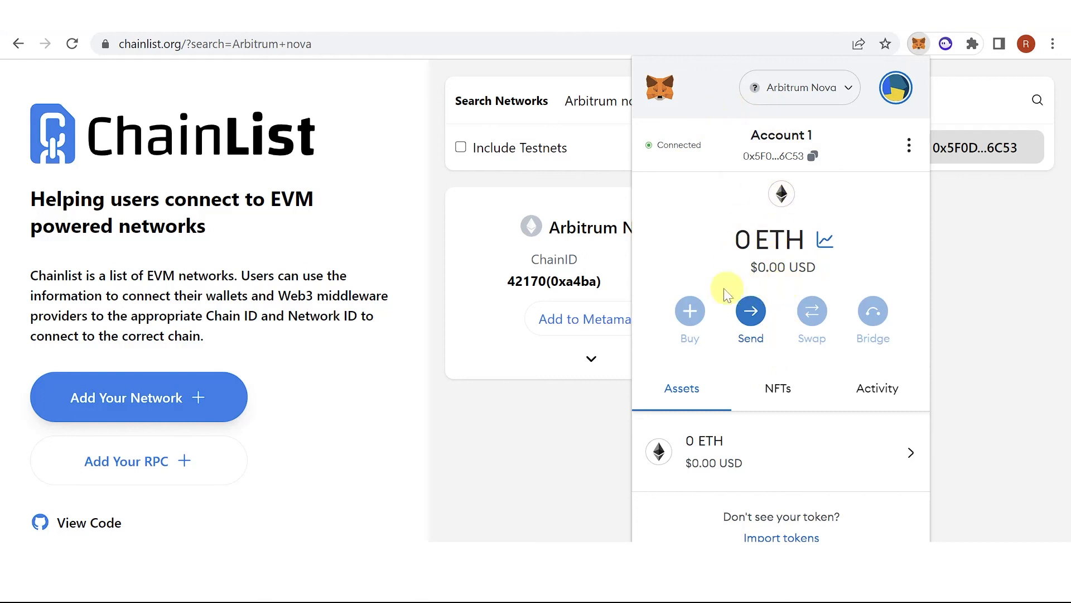